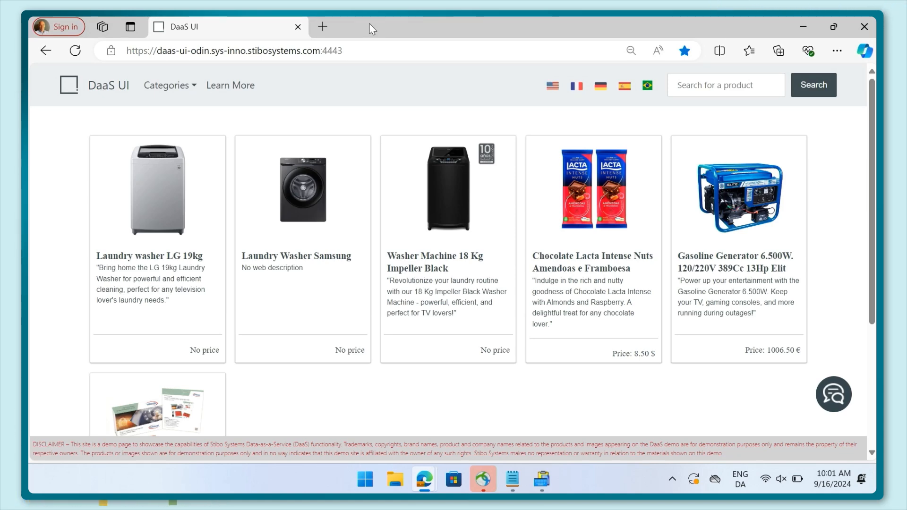
Ask the chat bot 'Can you please recommend a good coffee' and get Lavazza Qualità Oro Beans
{"action": "left_click", "coordinate": [833, 394]}
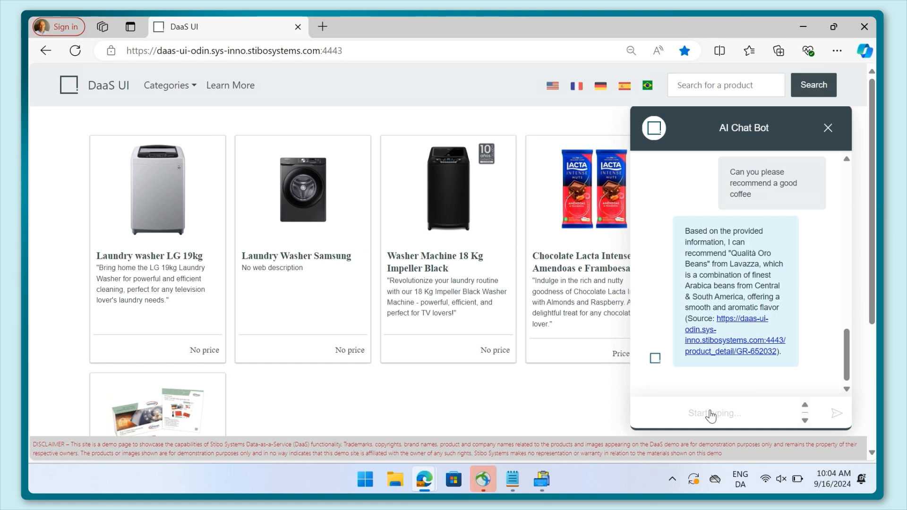
Ask 'Great, thanks. Do you have any pastries or cakes to go with that?' and get Twinkies and Tuc suggestions
{"action": "type", "text": "Great, thanks. Do you have any pastries or cakes to go with that?"}
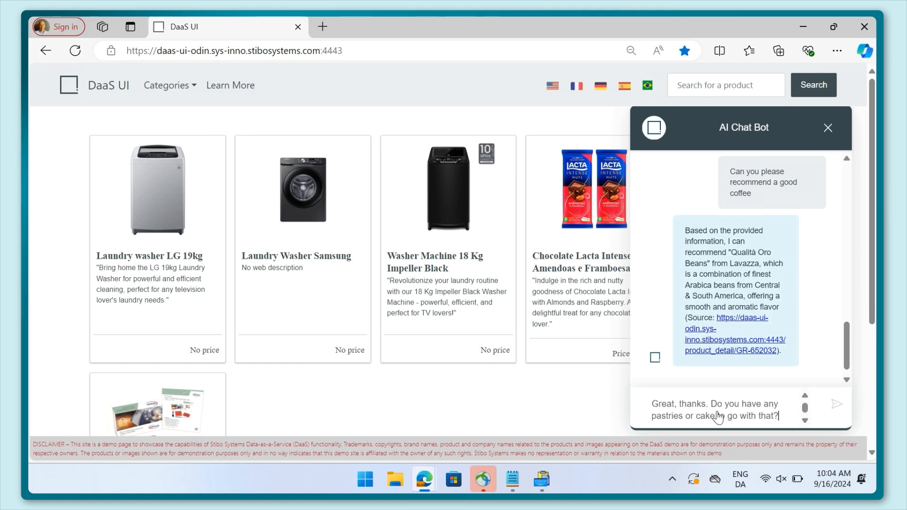
{"action": "left_click", "coordinate": [835, 403]}
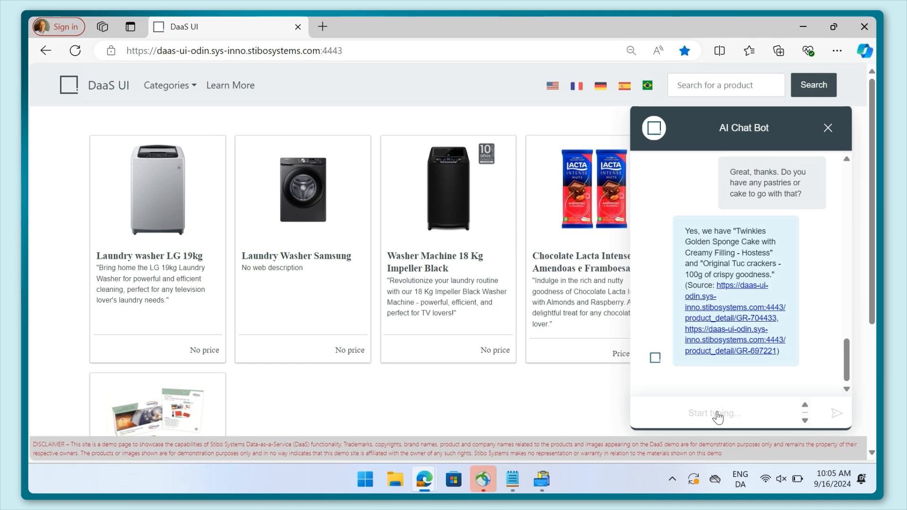
Ask the chat bot 'What washers do you have for sale?'
{"action": "type", "text": "What"}
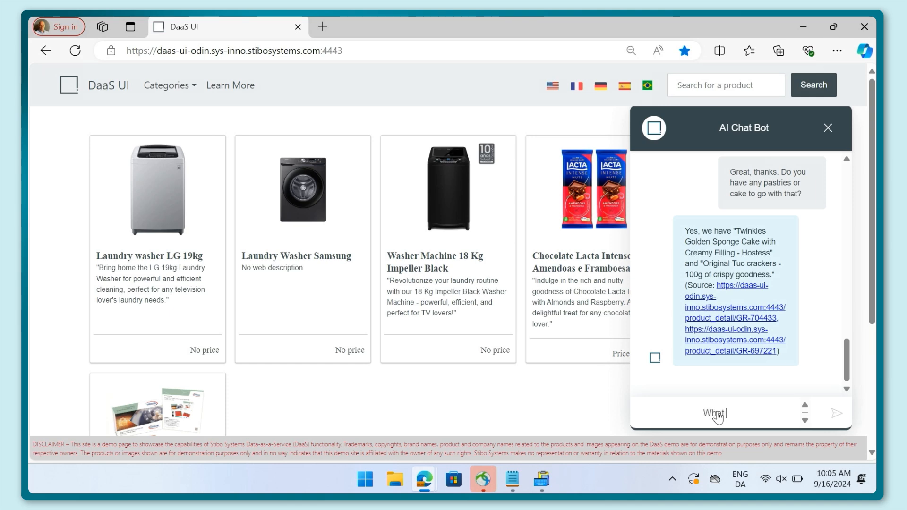
{"action": "type", "text": "washers do you h"}
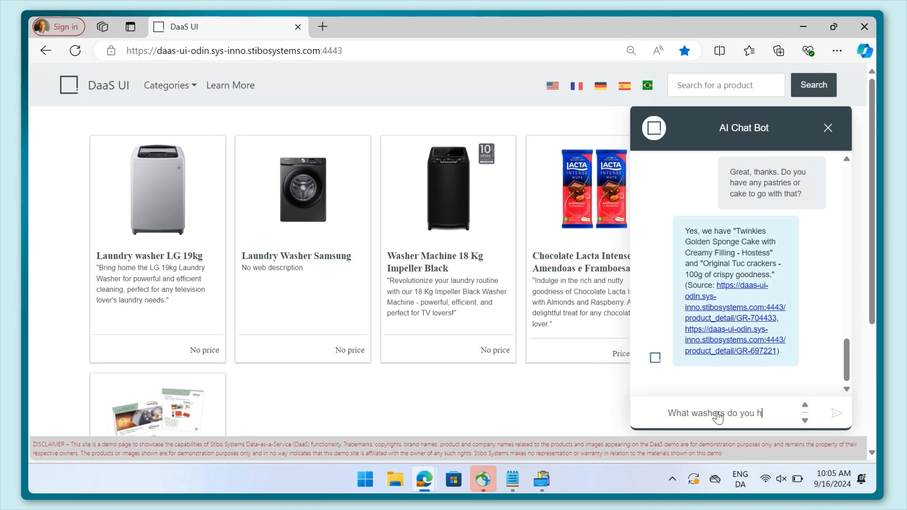
{"action": "type", "text": "ave for sale"}
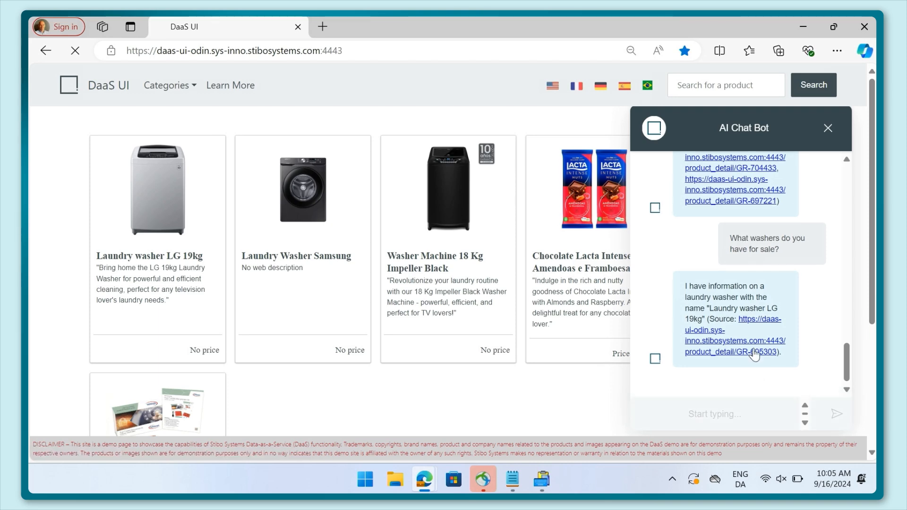
View the LG 19kg washer (GR-605303) detail page down to its Features list
{"action": "left_click", "coordinate": [729, 347]}
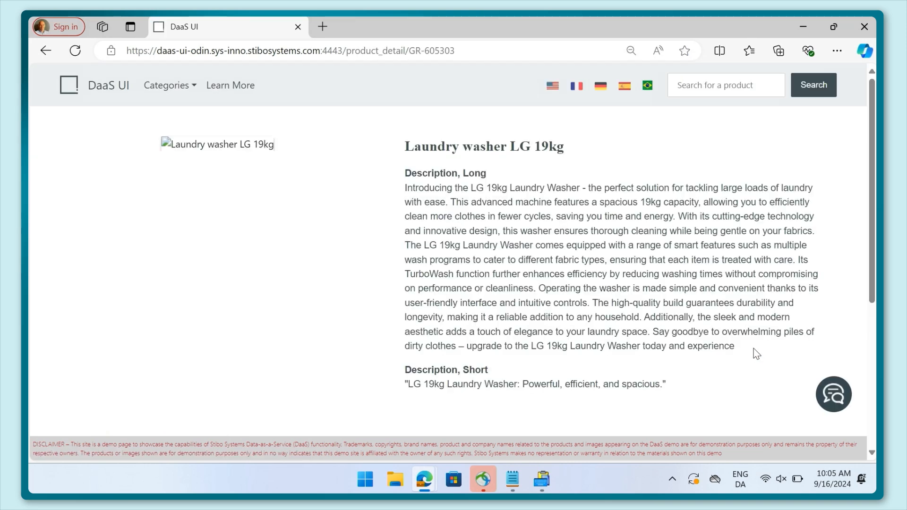
{"action": "scroll", "scroll_direction": "down", "scroll_amount": 3}
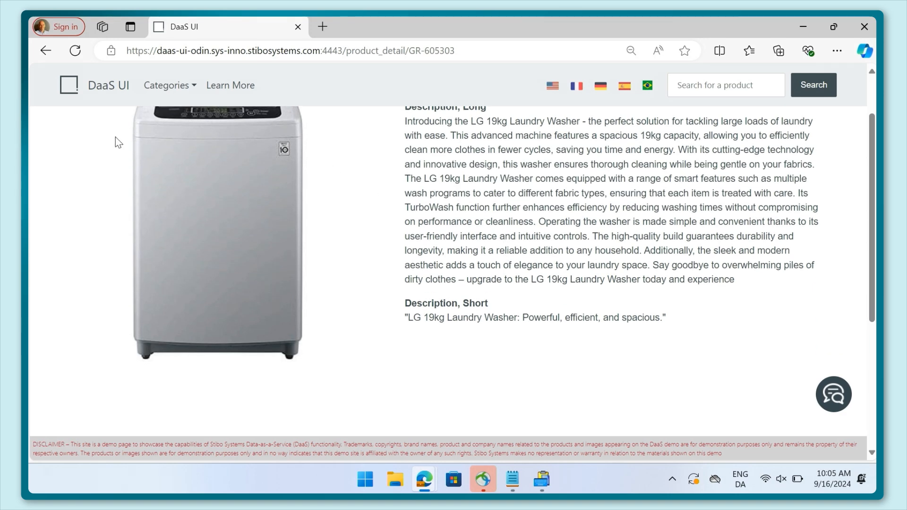
{"action": "scroll", "scroll_direction": "down", "scroll_amount": 3}
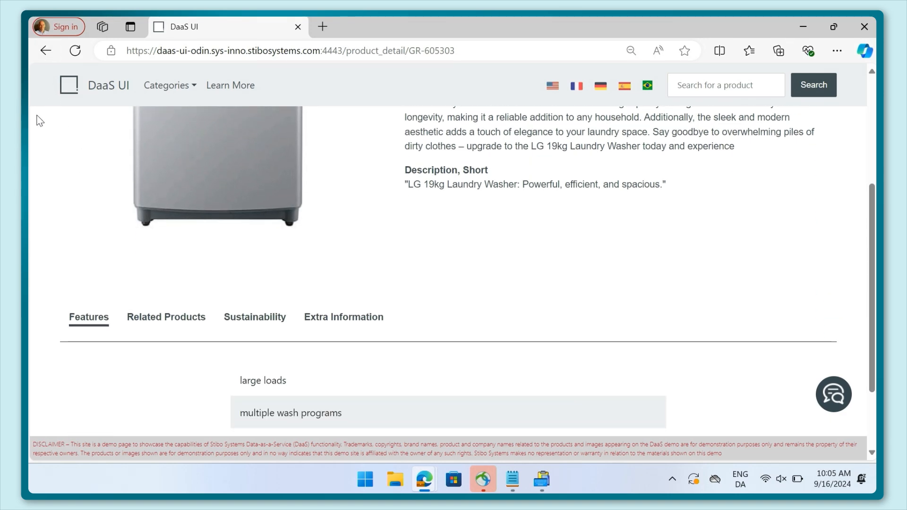